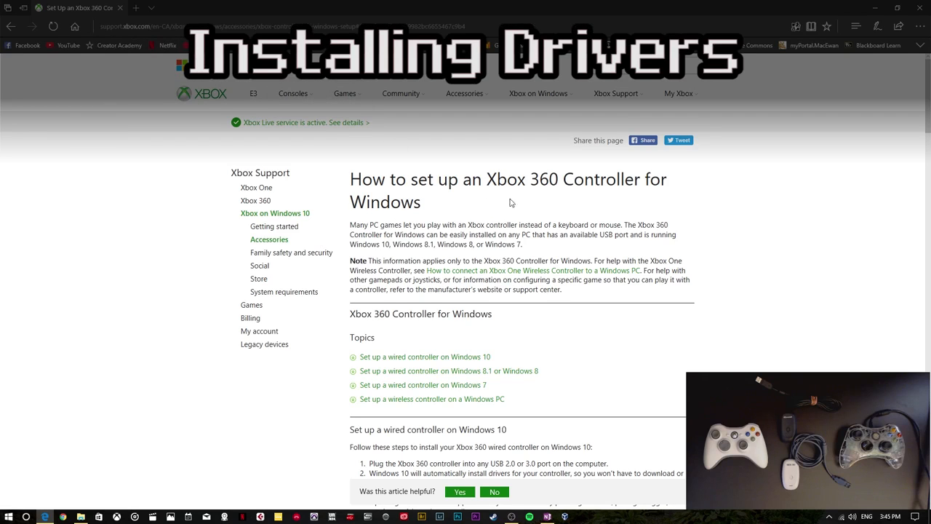
# Step: Scroll the guide, then open Device Manager from the Start button's right-click menu
pyautogui.scroll(-3)
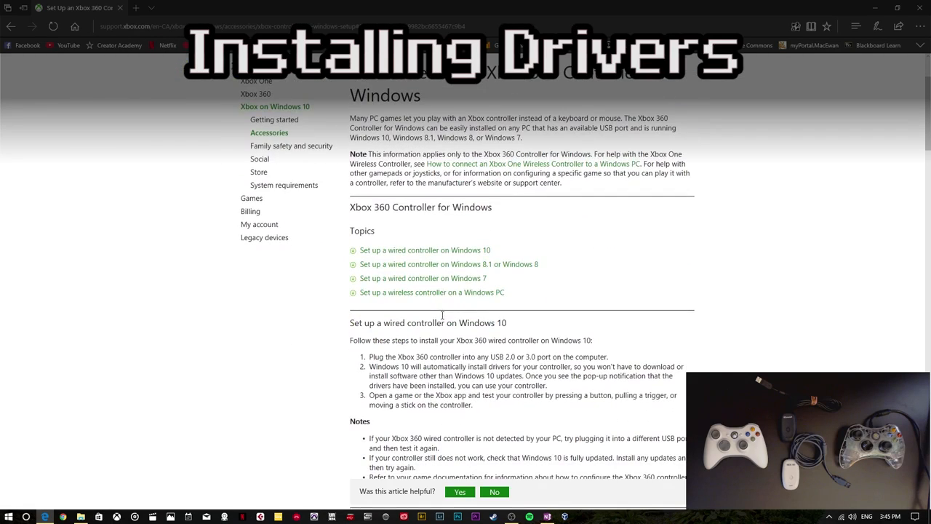
pyautogui.moveTo(397, 278)
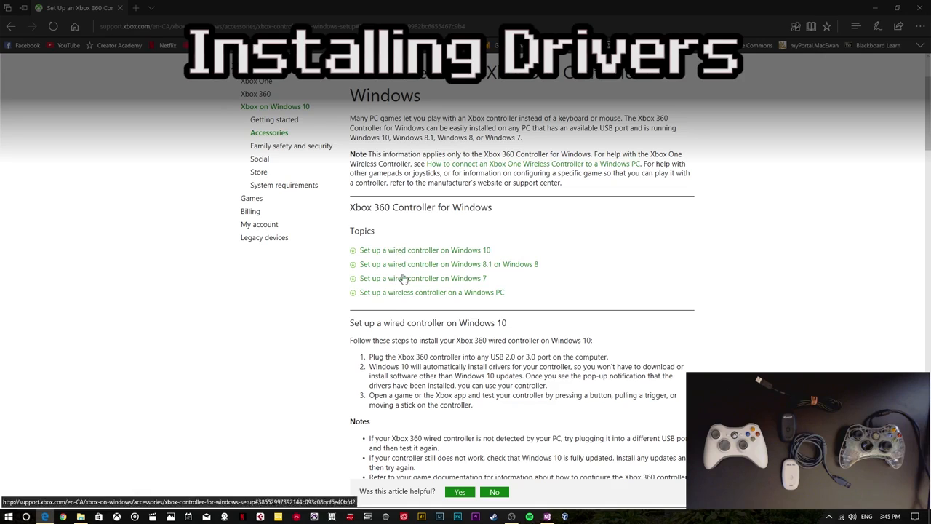
pyautogui.moveTo(450, 301)
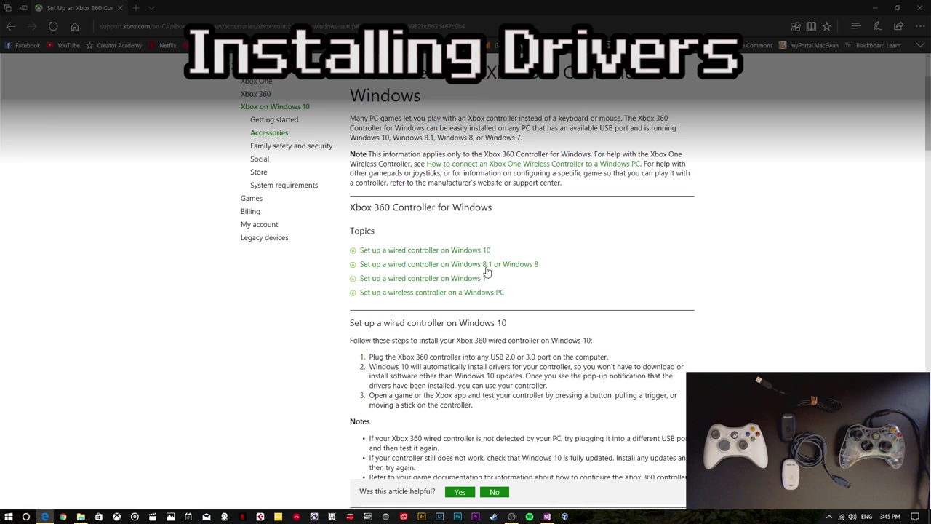
pyautogui.scroll(3)
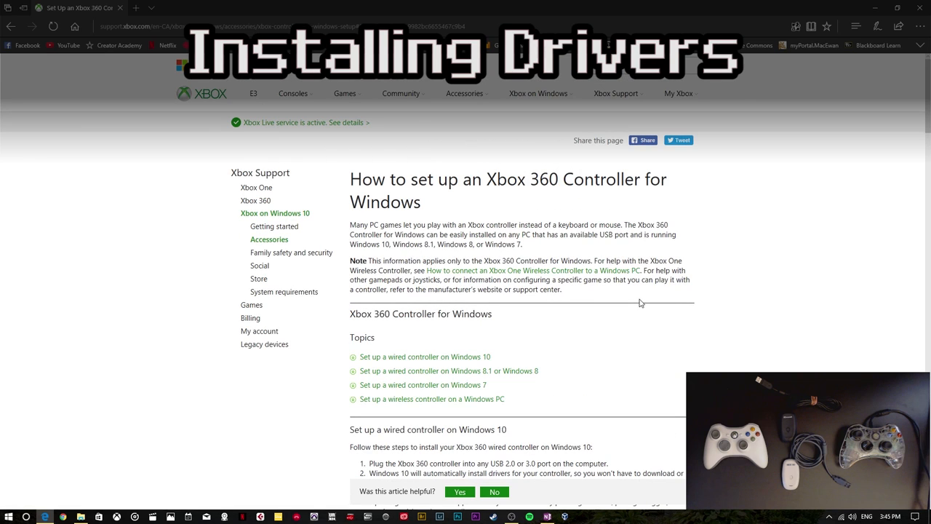
pyautogui.moveTo(543, 246)
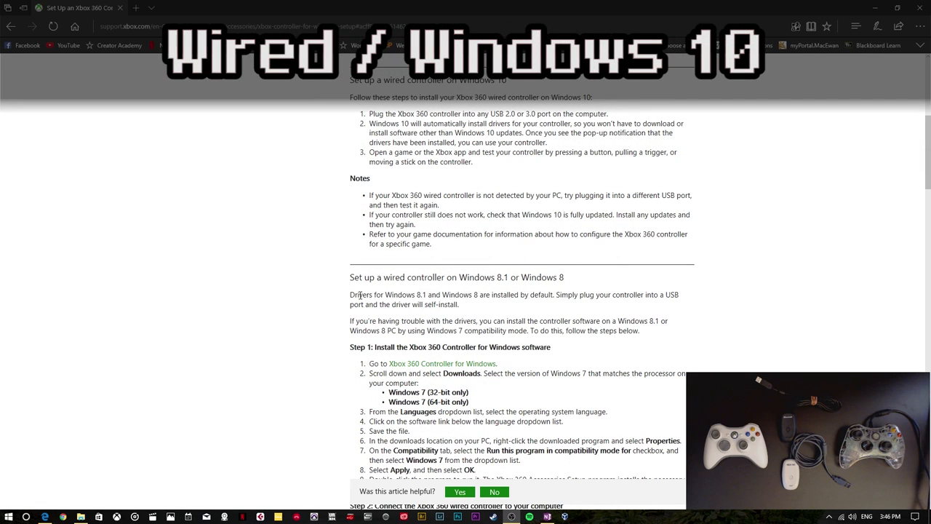
pyautogui.moveTo(270, 211)
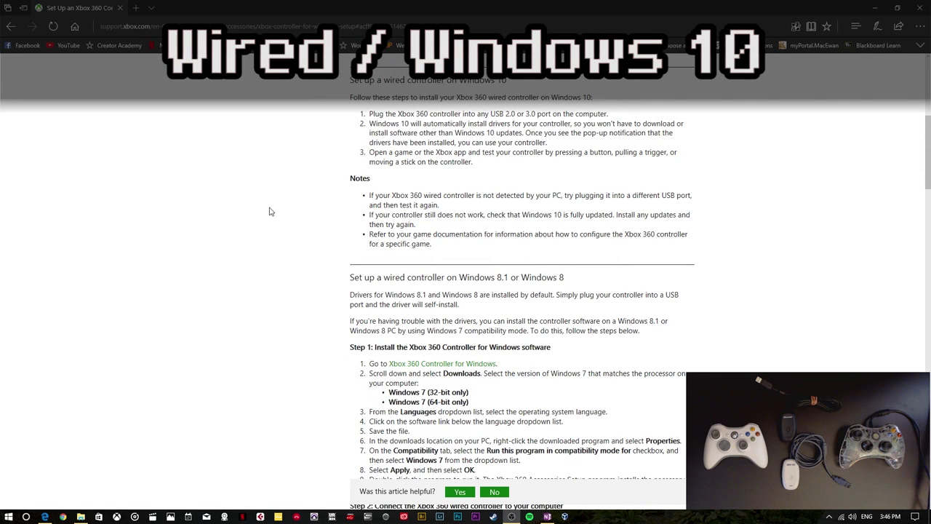
pyautogui.moveTo(446, 161)
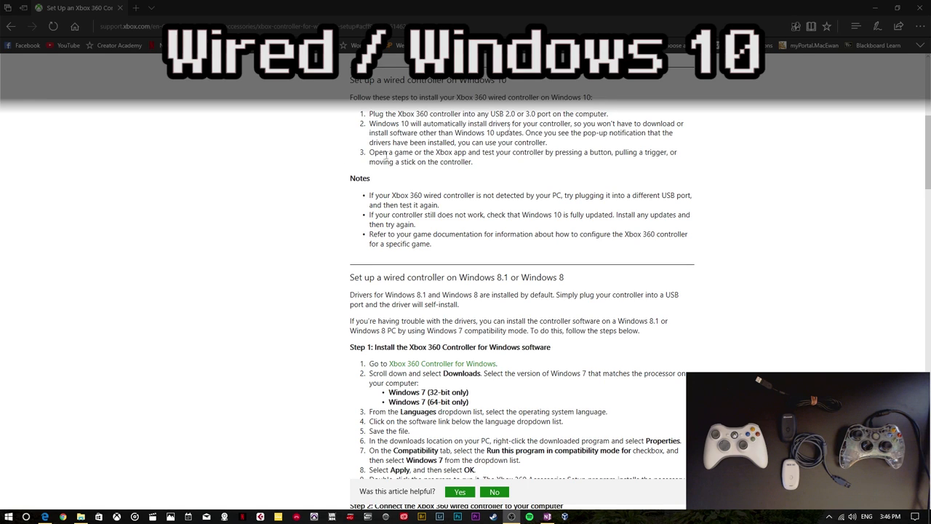
pyautogui.moveTo(370, 196)
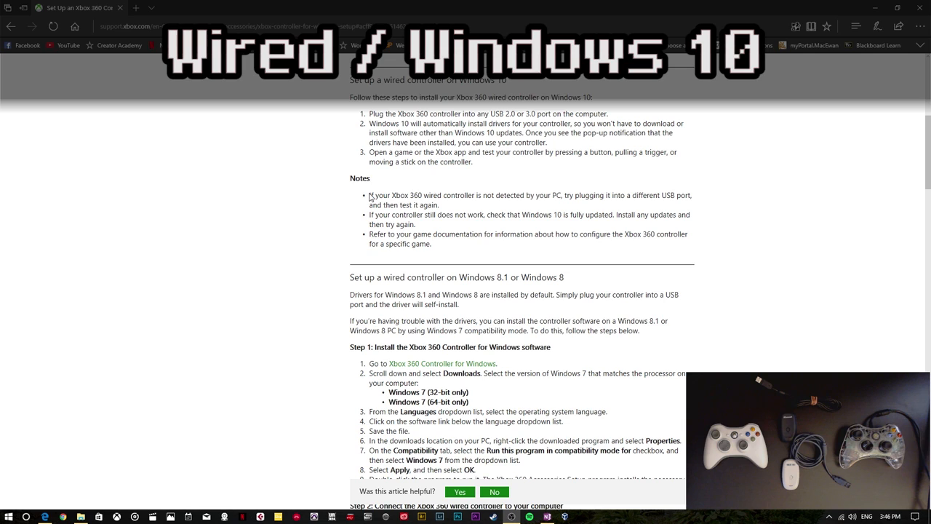
pyautogui.moveTo(383, 174)
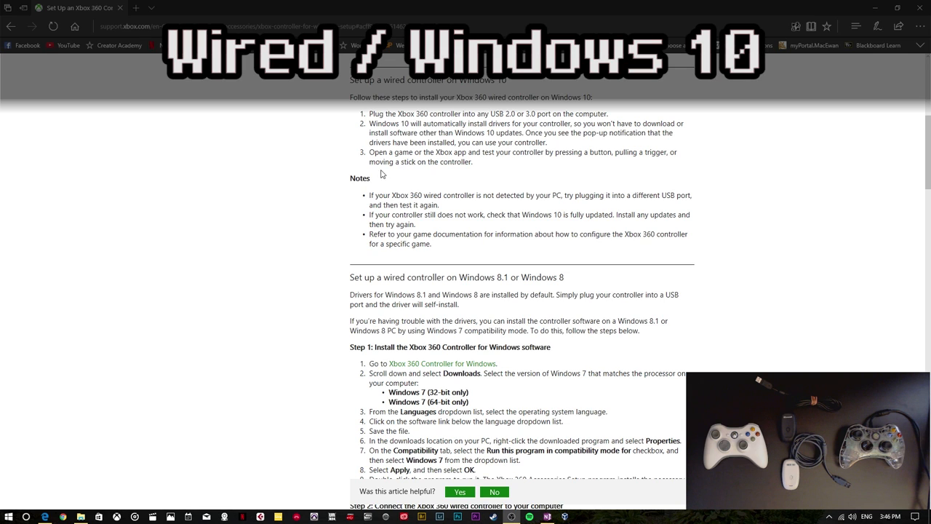
pyautogui.moveTo(823, 321)
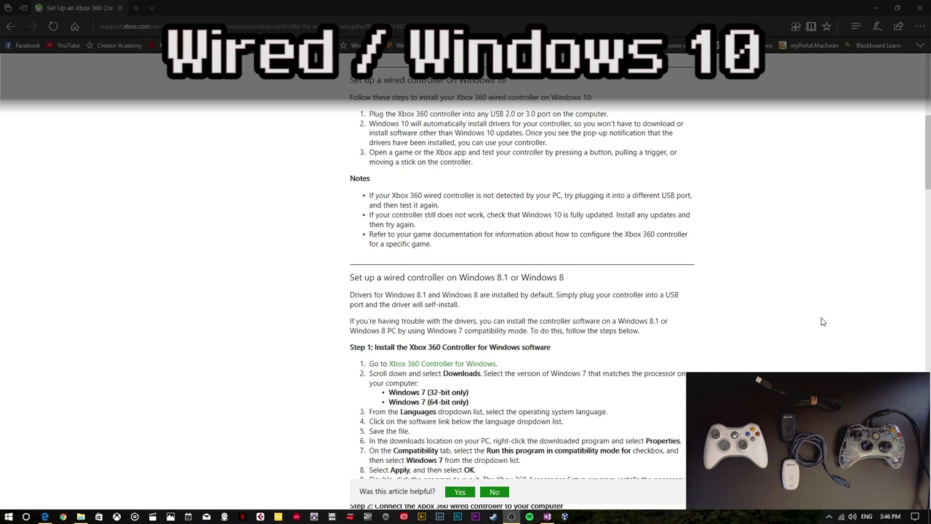
pyautogui.moveTo(652, 358)
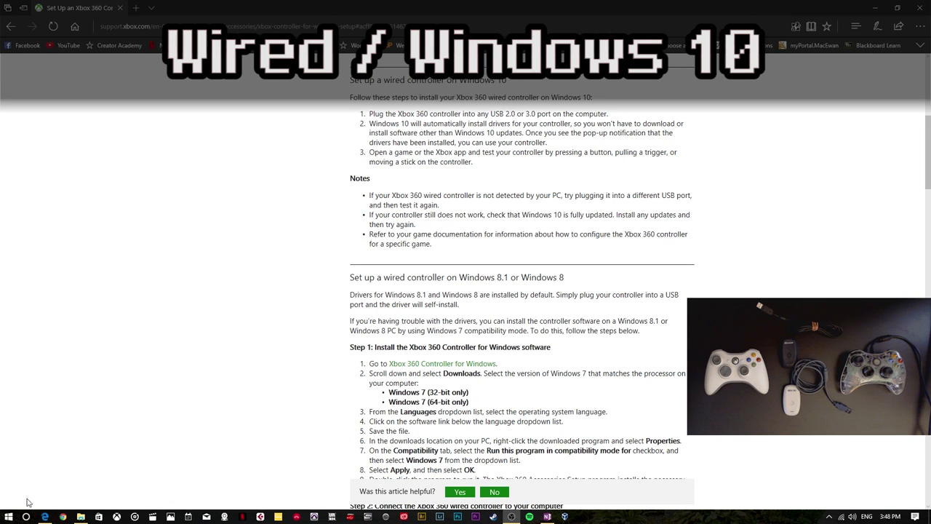
pyautogui.rightClick(8, 515)
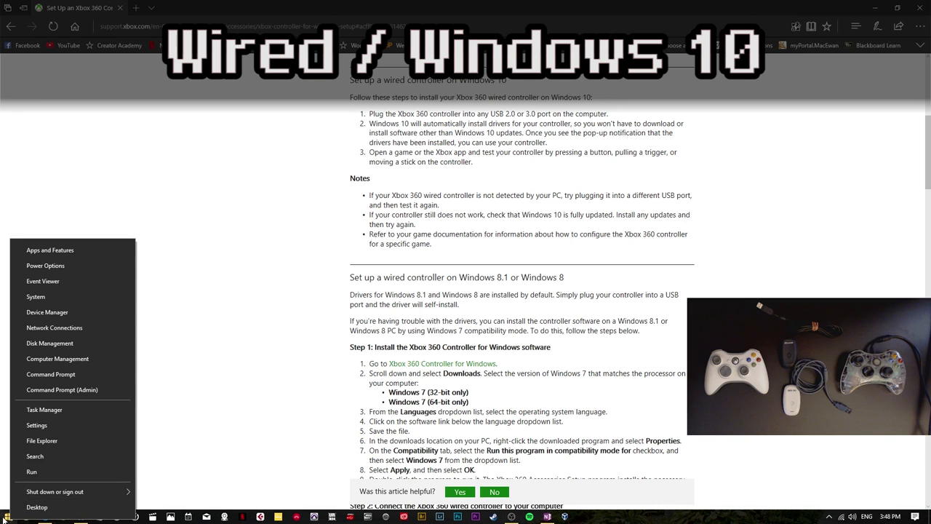
pyautogui.moveTo(47, 312)
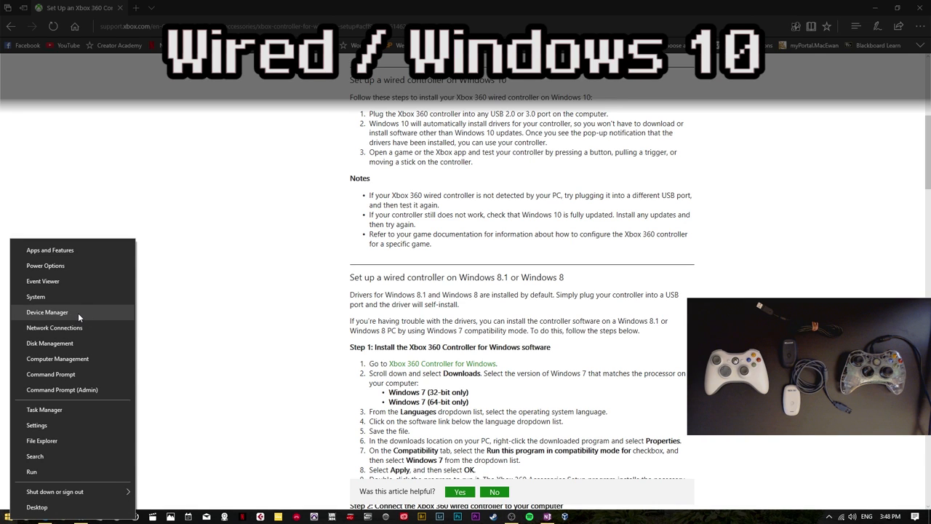
pyautogui.click(41, 311)
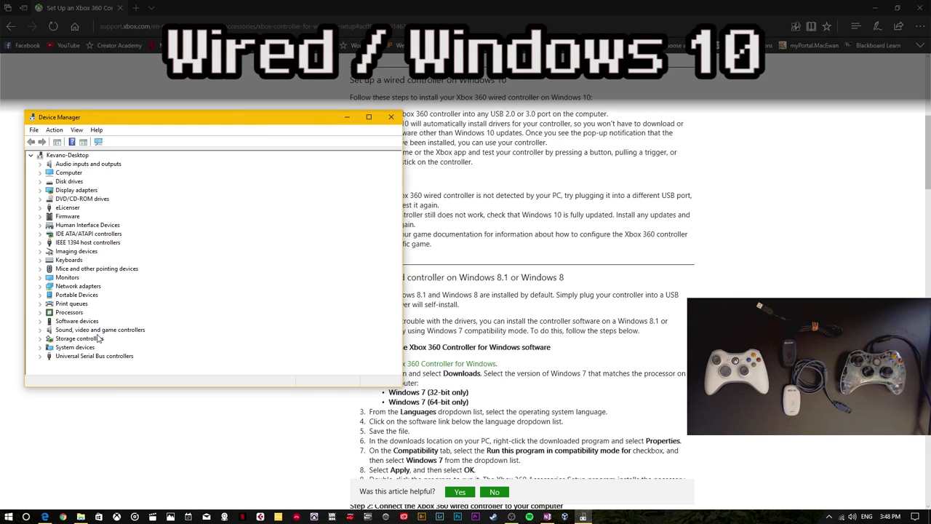
pyautogui.moveTo(98, 338)
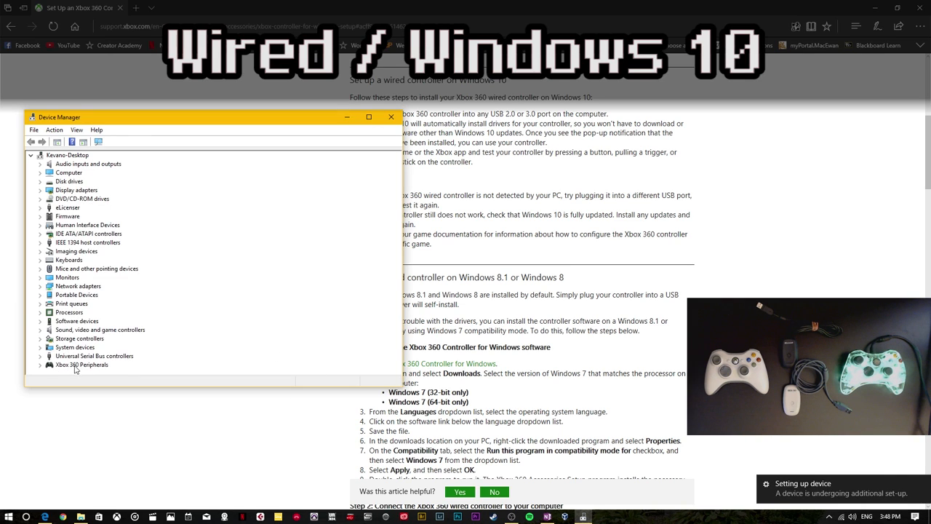
pyautogui.moveTo(765, 460)
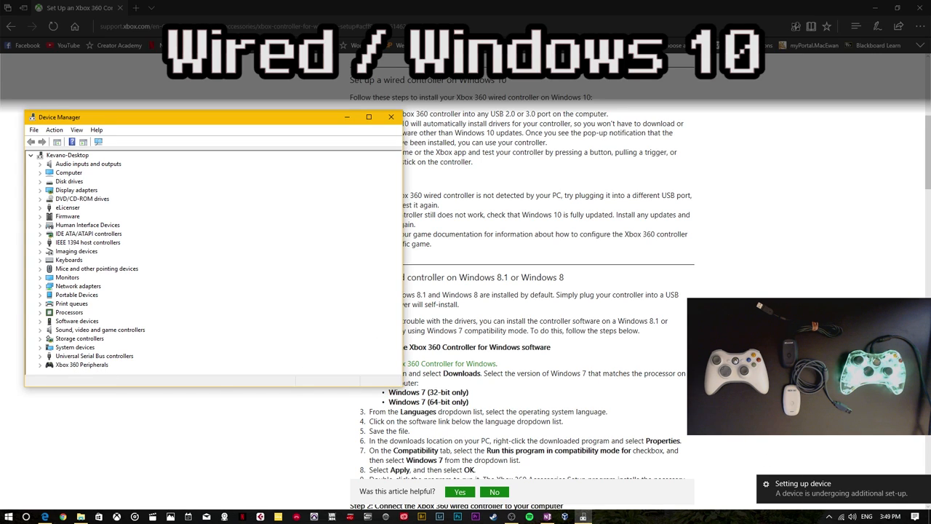
pyautogui.moveTo(854, 464)
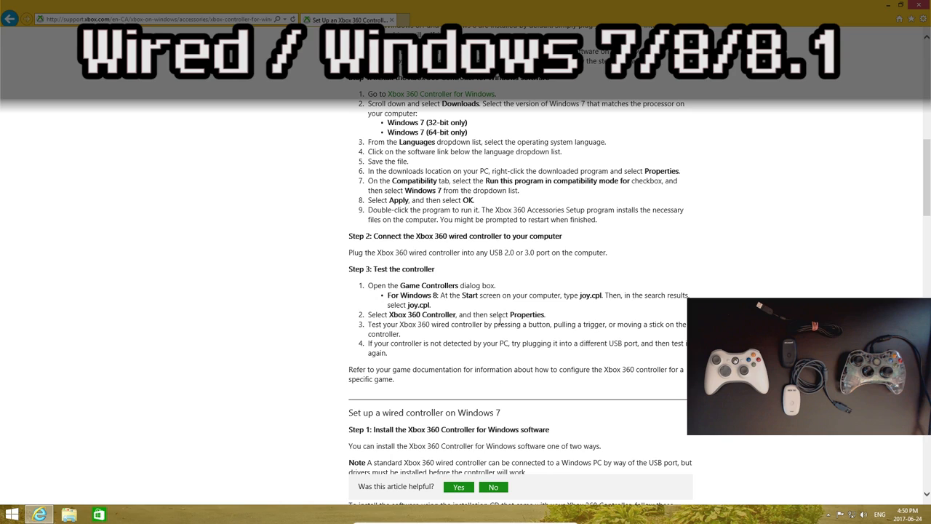
pyautogui.moveTo(498, 314)
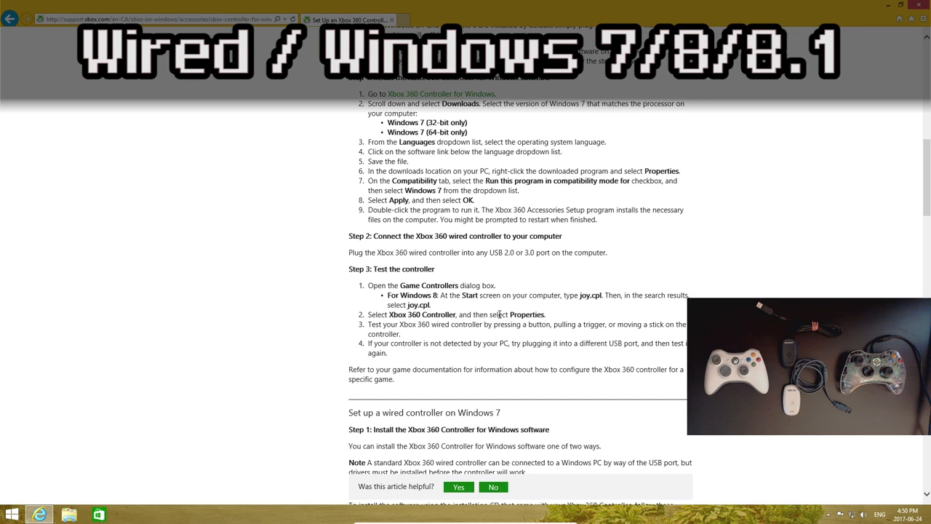
pyautogui.moveTo(396, 325)
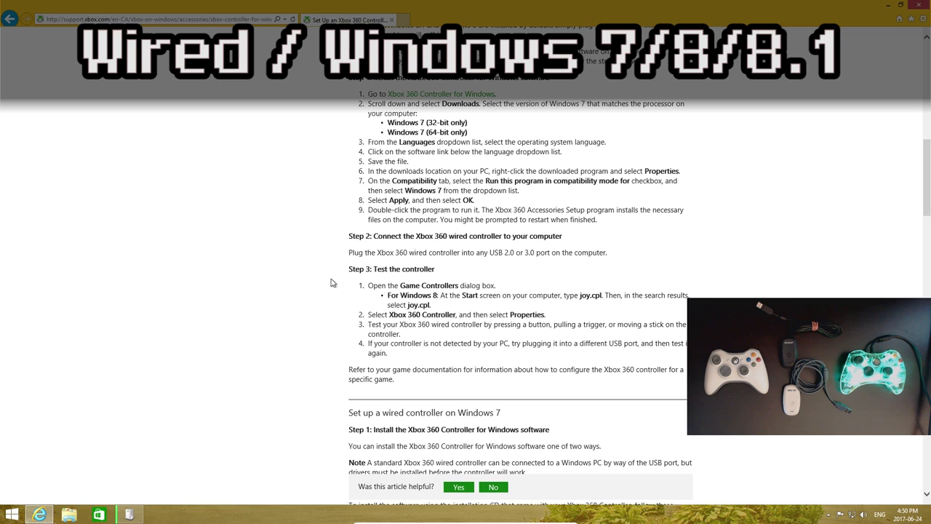
# Step: Dismiss the gamepad driver installation progress window and open Device Manager from the Win+X menu
pyautogui.click(131, 512)
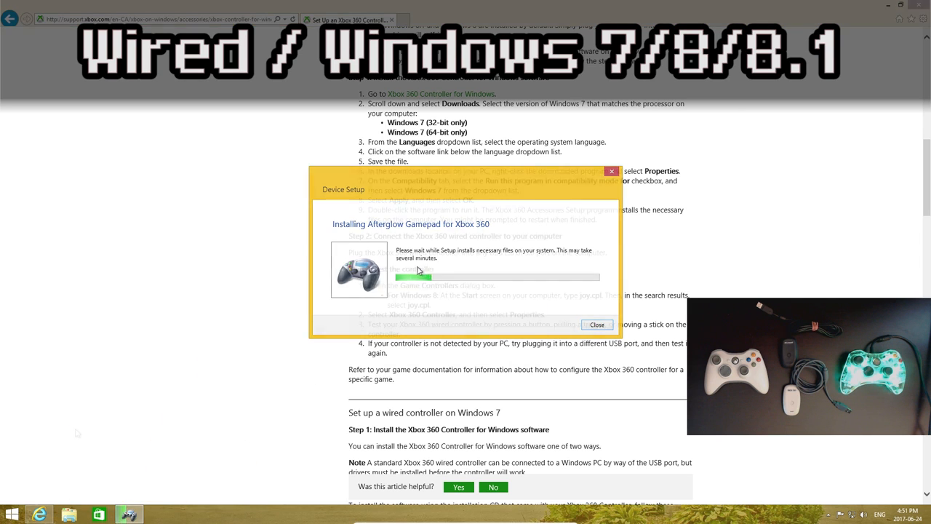
pyautogui.click(597, 325)
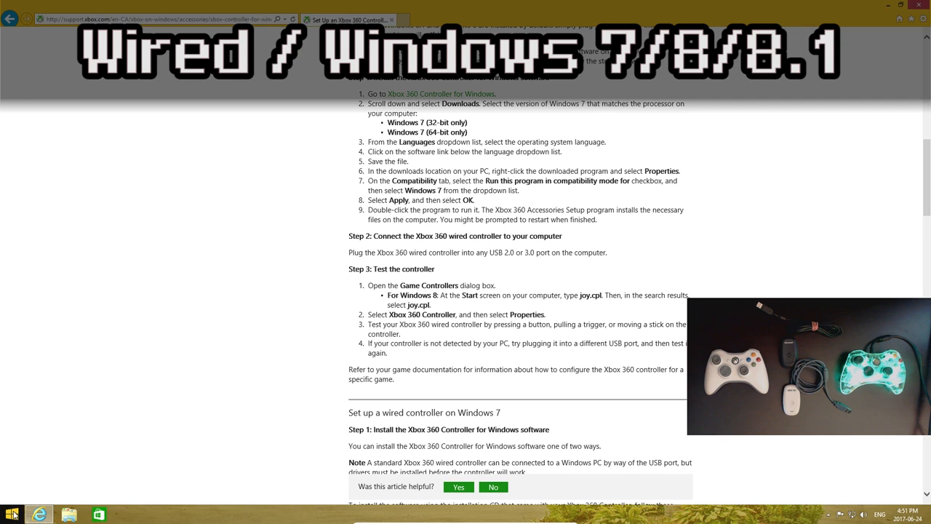
pyautogui.click(129, 513)
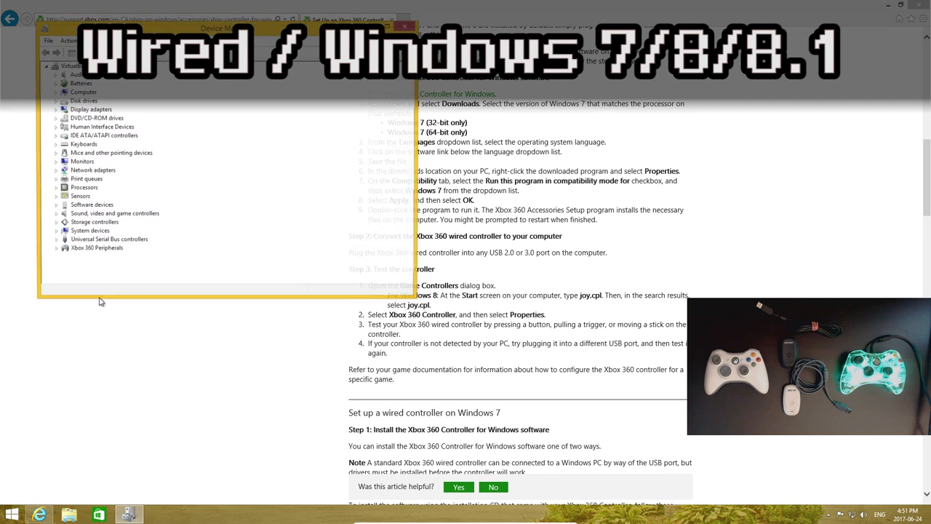
pyautogui.click(54, 249)
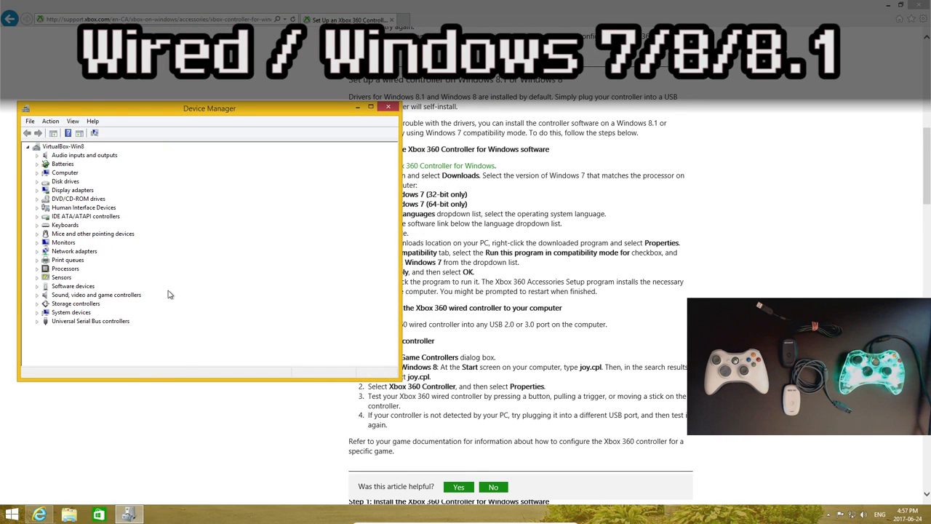
pyautogui.moveTo(62, 335)
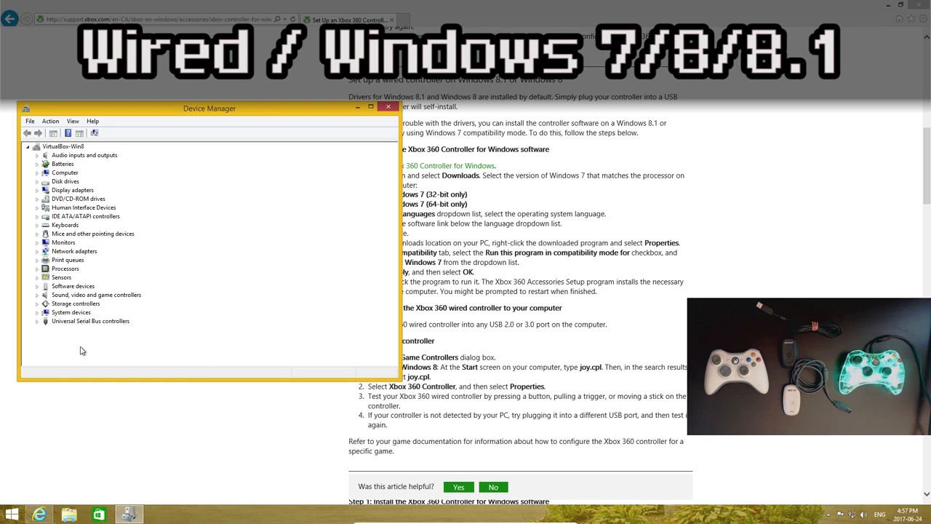
# Step: Leave Device Manager and open the Xbox 360 Controller for Windows page's Downloads section
pyautogui.click(63, 146)
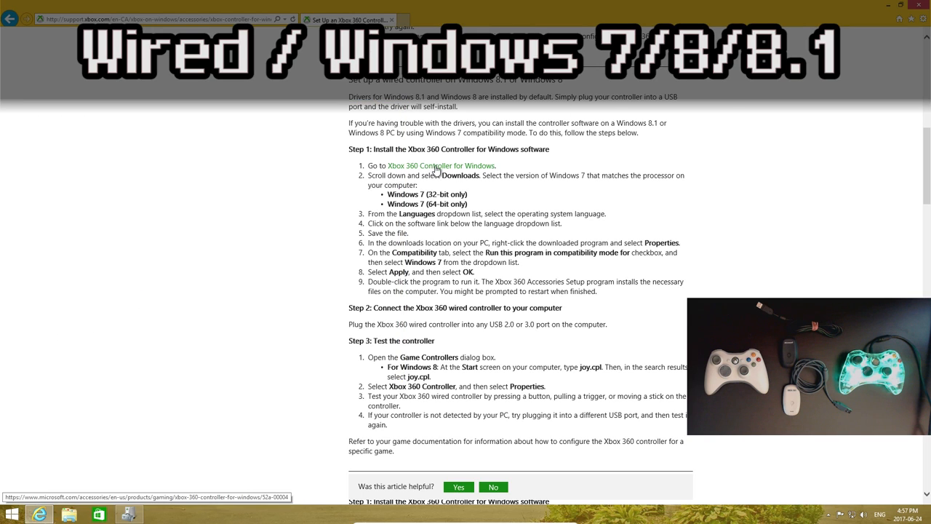
pyautogui.click(446, 165)
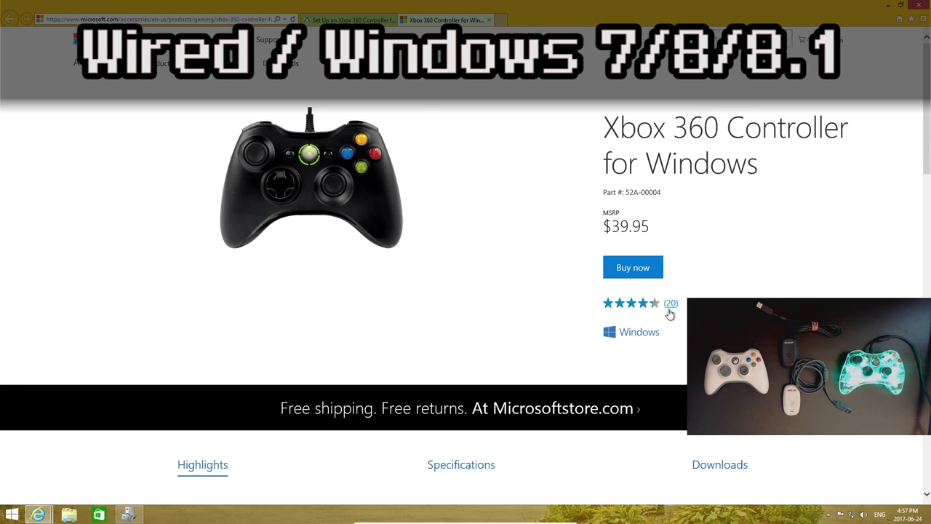
pyautogui.scroll(-3)
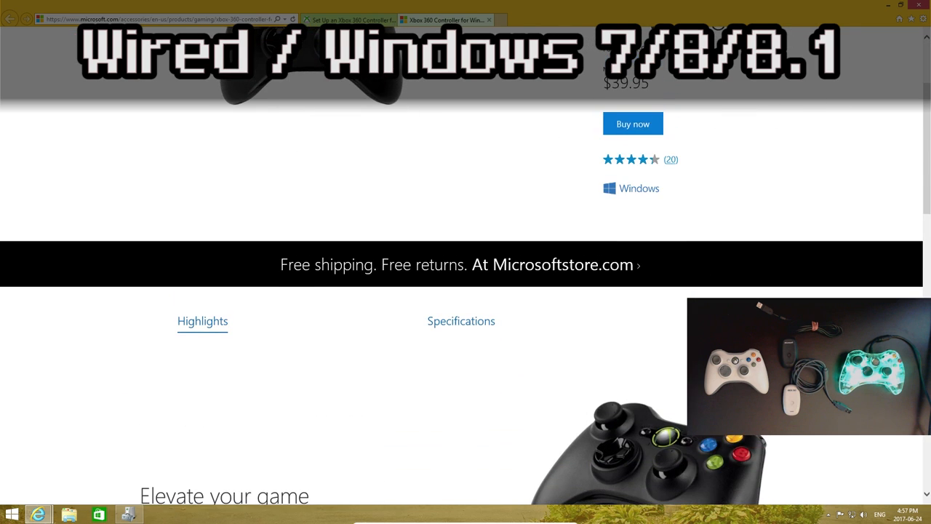
pyautogui.scroll(-3)
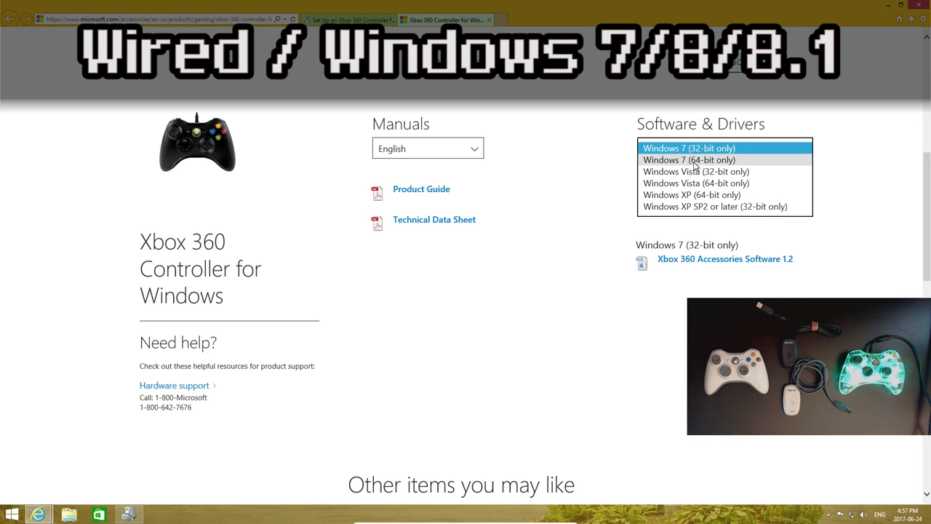
pyautogui.moveTo(685, 161)
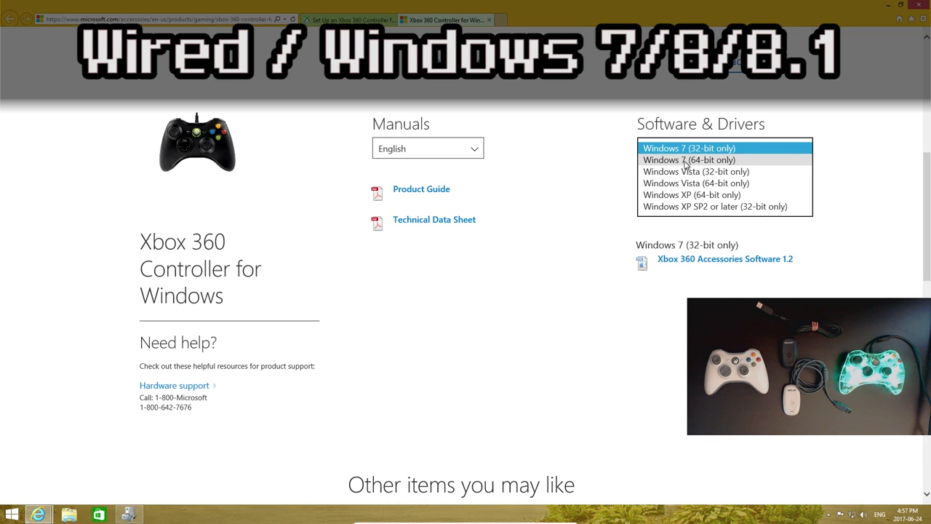
pyautogui.moveTo(702, 161)
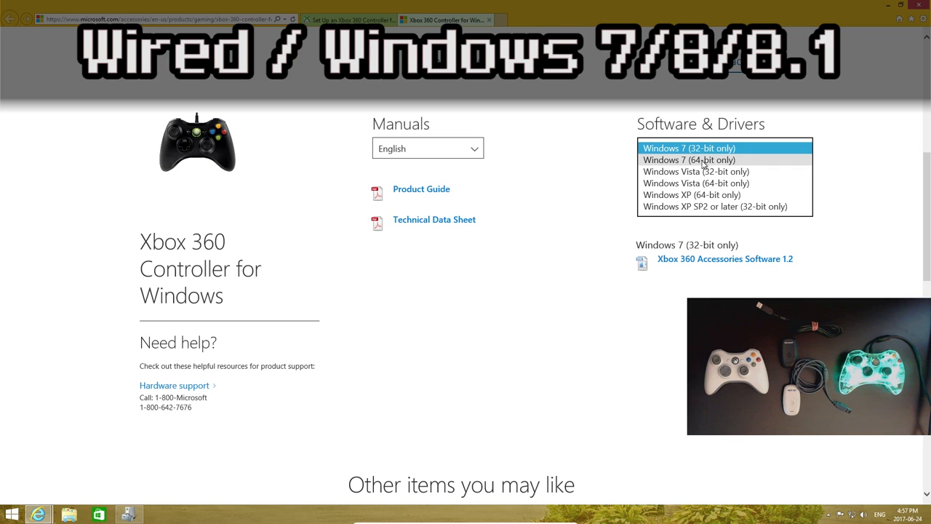
# Step: Pick Windows 7 (64-bit only) and save Xbox 360 Accessories Software 1.2
pyautogui.click(688, 159)
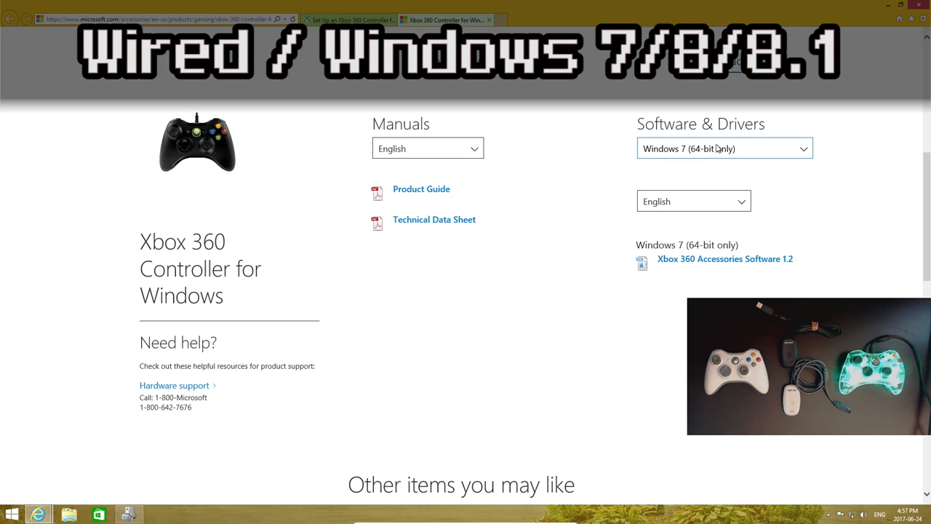
pyautogui.moveTo(695, 168)
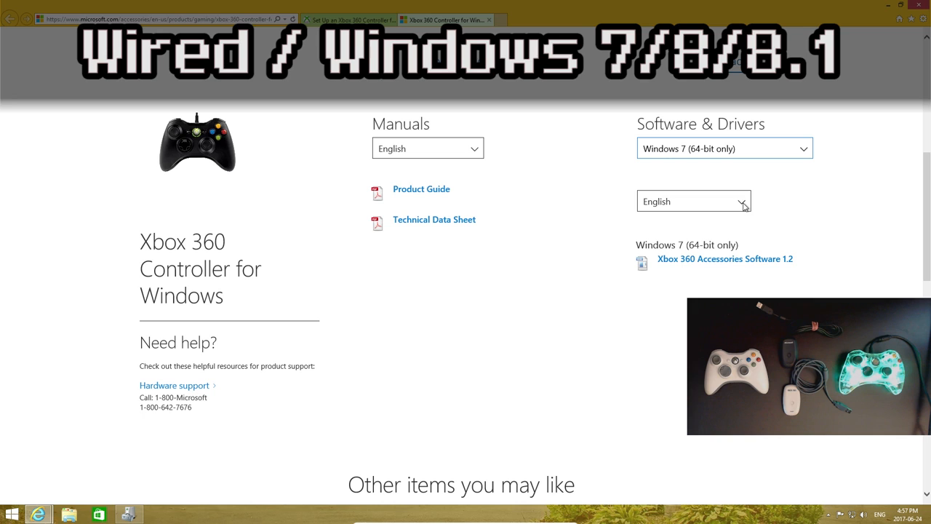
pyautogui.moveTo(695, 263)
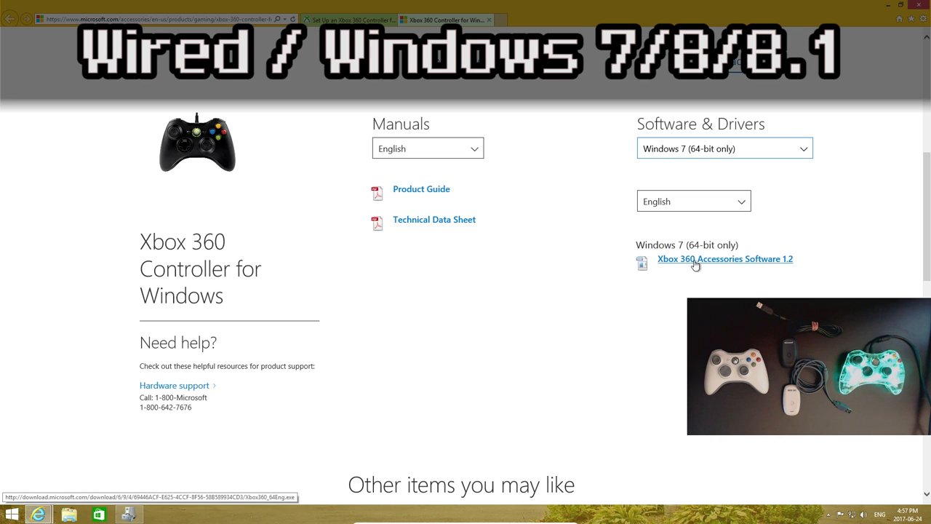
pyautogui.click(724, 259)
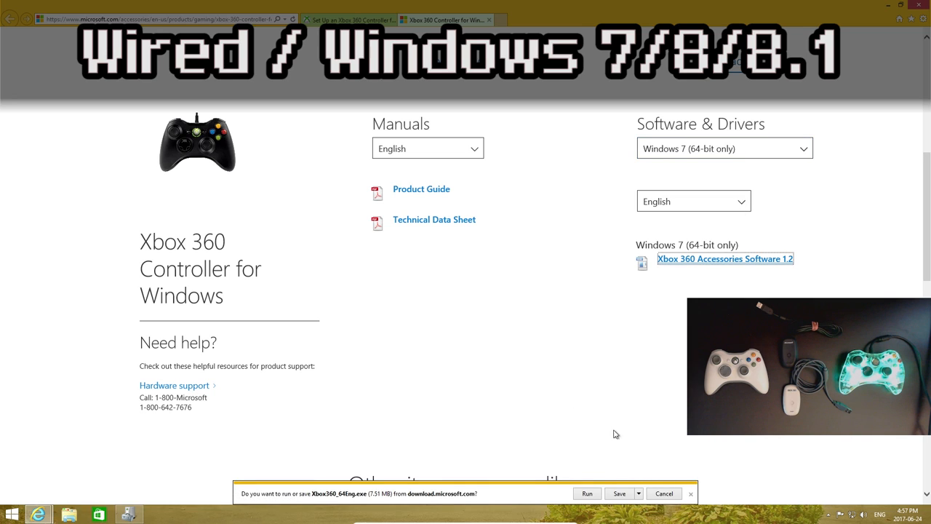
pyautogui.click(587, 493)
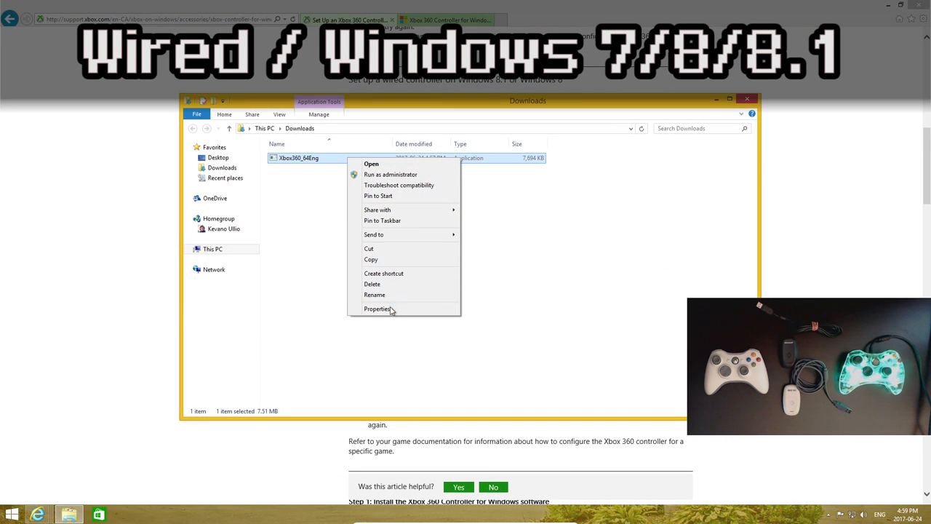
# Step: Enable Windows 7 compatibility mode in Xbox360_64Eng's Properties, then launch the installer
pyautogui.click(378, 308)
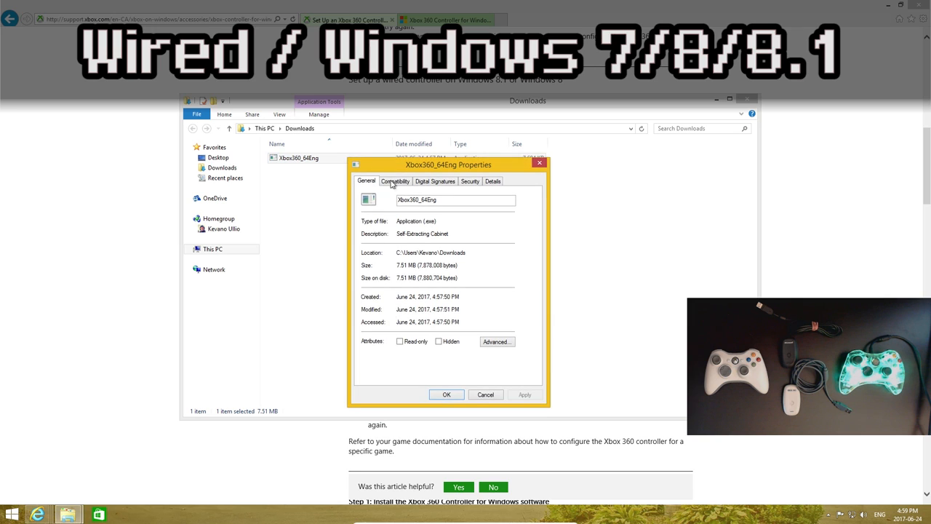
pyautogui.click(395, 180)
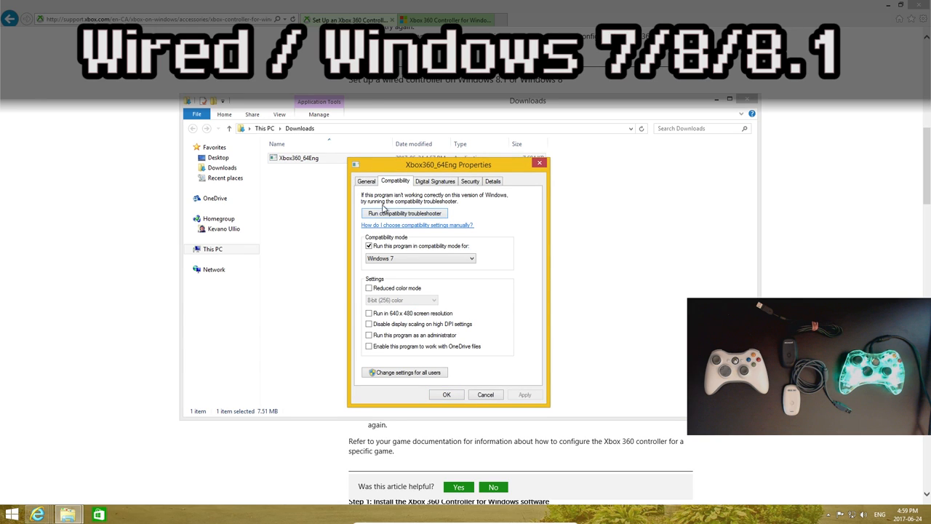
pyautogui.click(366, 246)
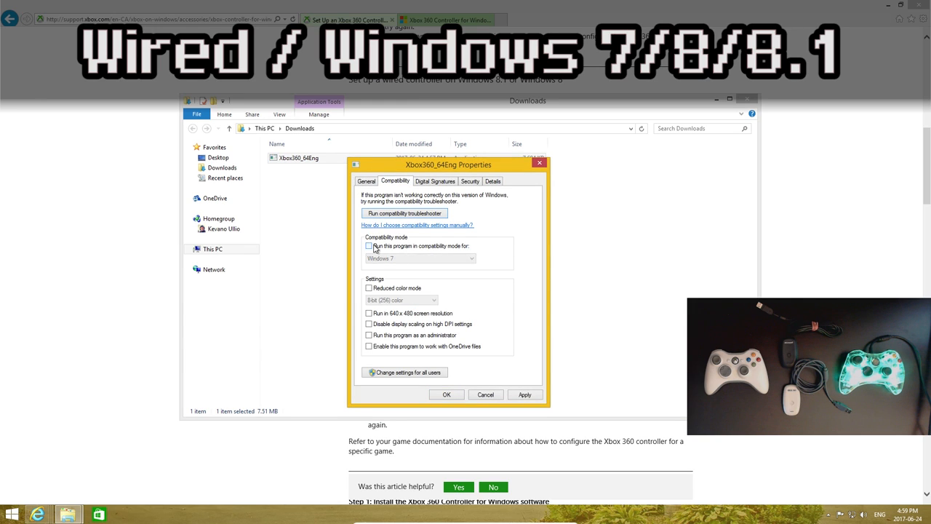
pyautogui.click(367, 246)
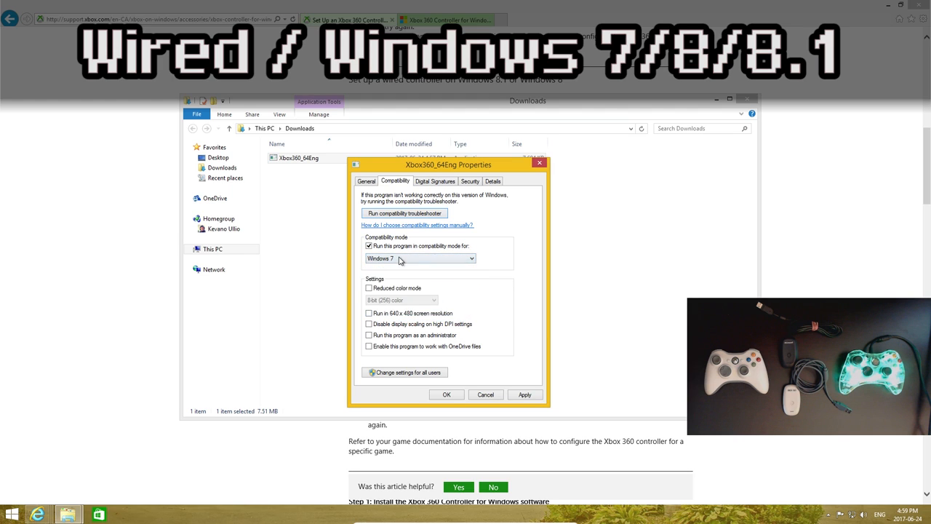
pyautogui.click(446, 395)
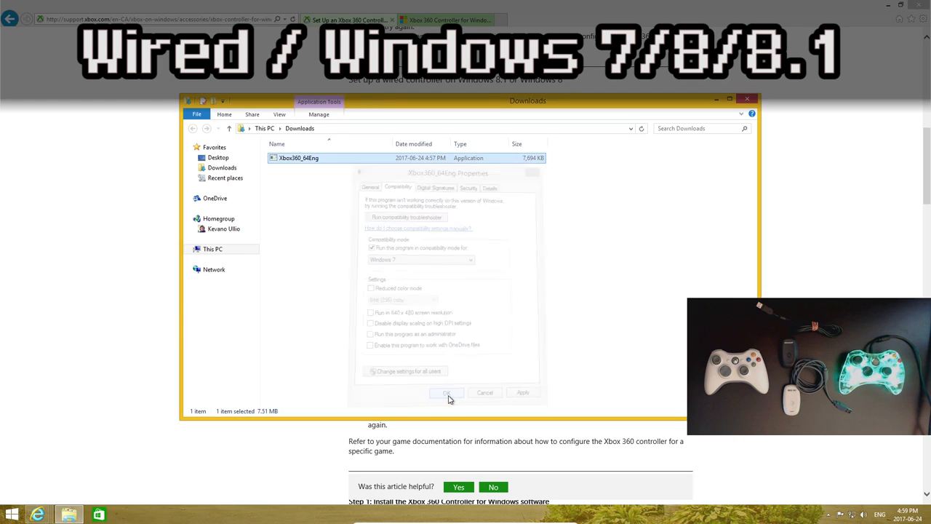
pyautogui.click(448, 392)
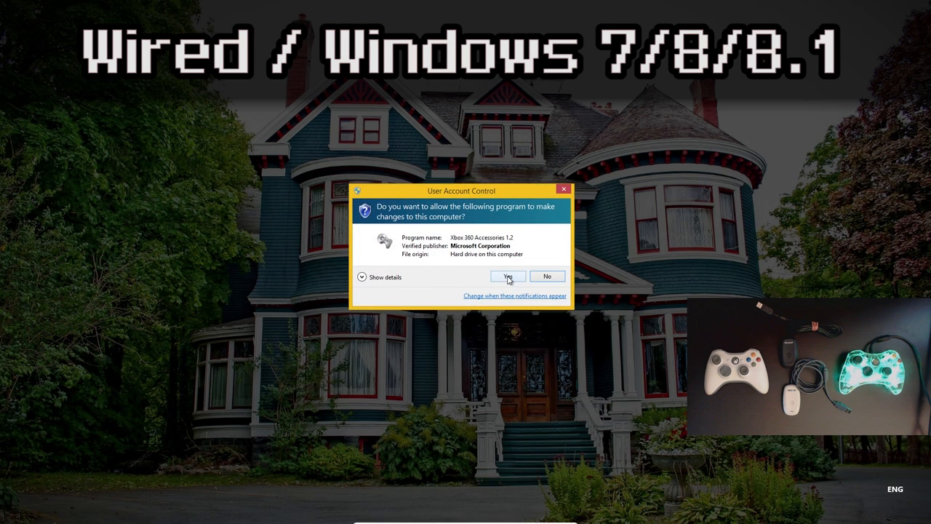
# Step: Approve the User Account Control prompt and finish the Accessories Software setup
pyautogui.click(508, 277)
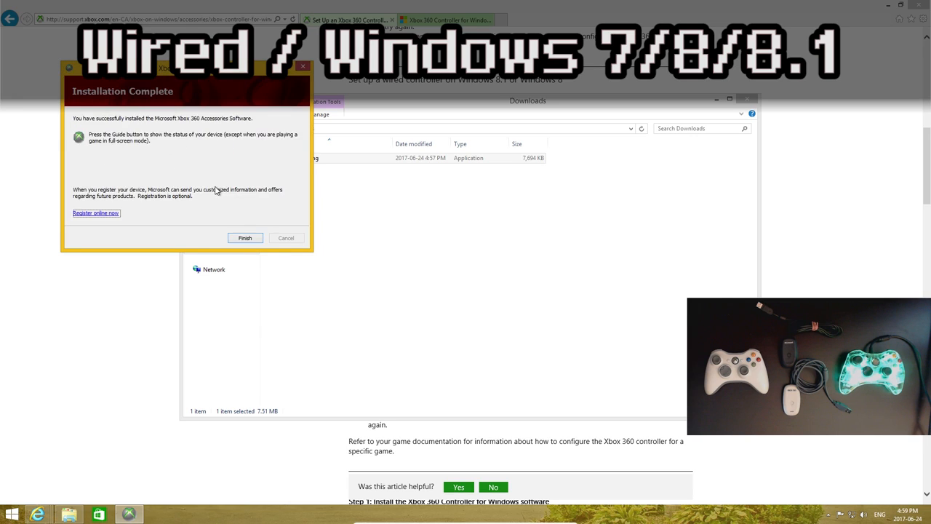
pyautogui.moveTo(520, 302)
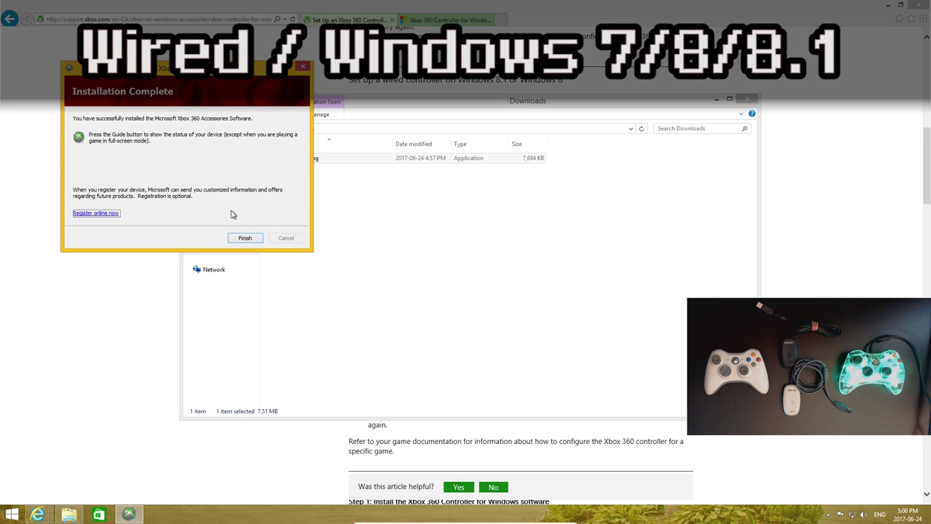
pyautogui.click(245, 238)
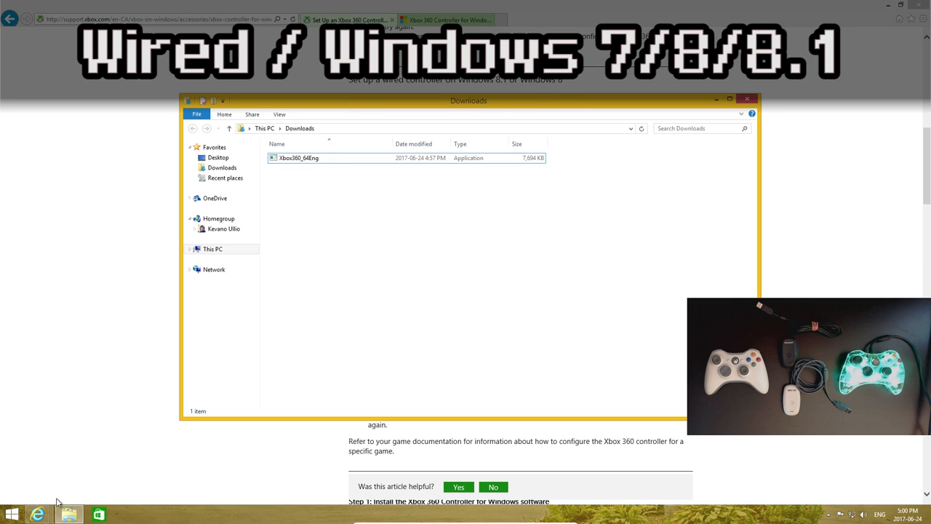
# Step: Open Device Manager from the Start right-click menu to check the controller
pyautogui.rightClick(12, 511)
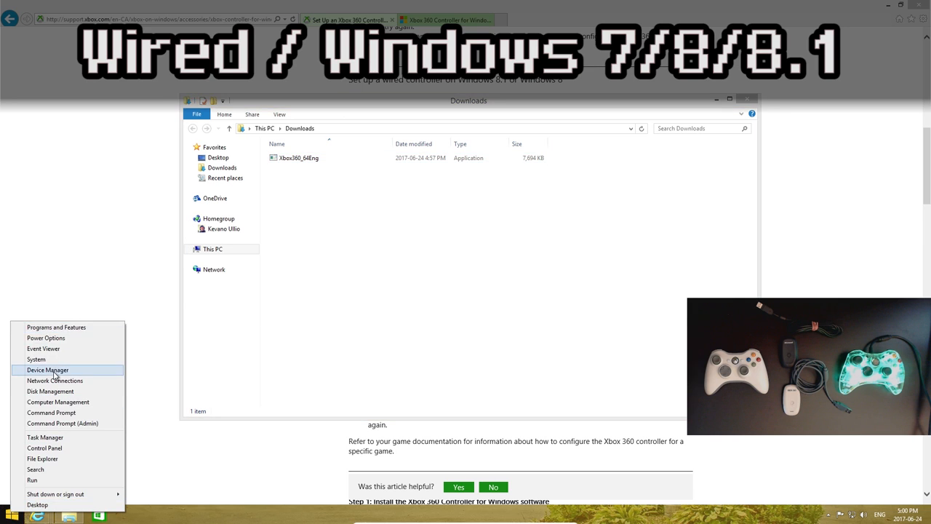
pyautogui.click(48, 369)
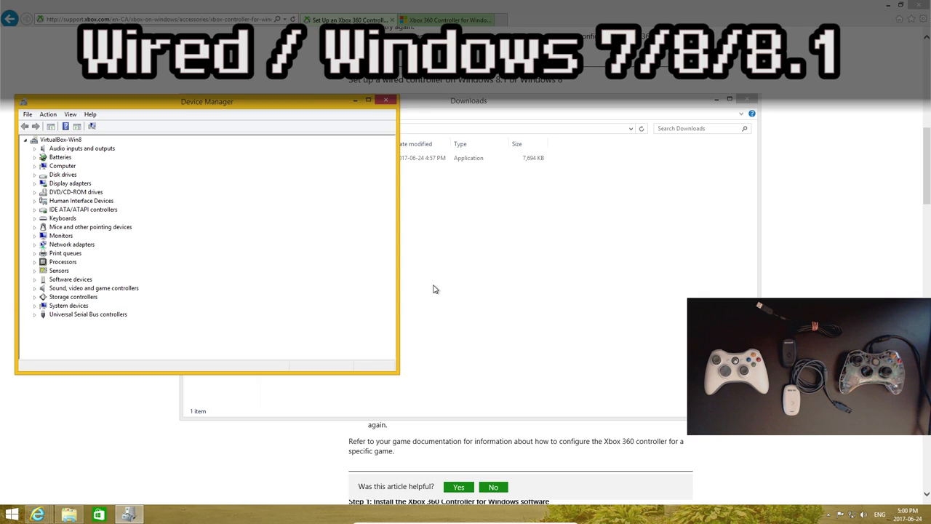
pyautogui.moveTo(429, 290)
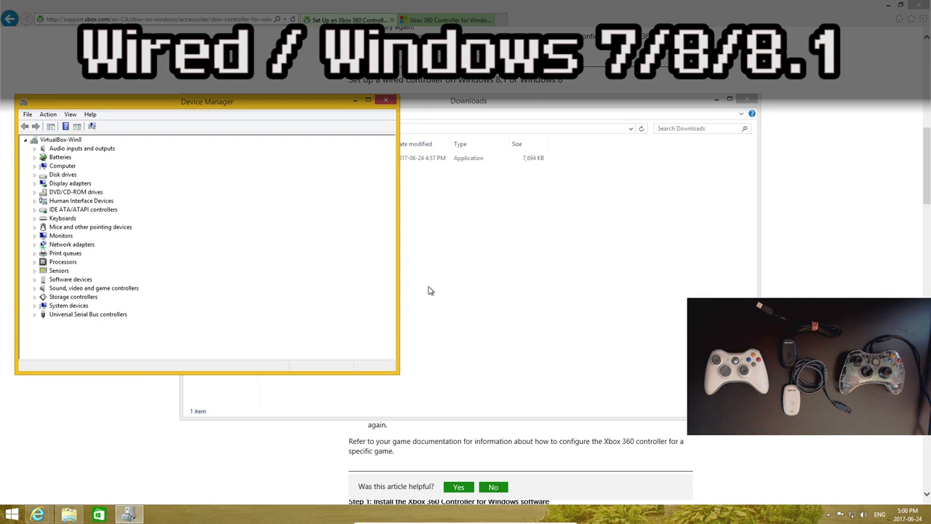
pyautogui.moveTo(388, 280)
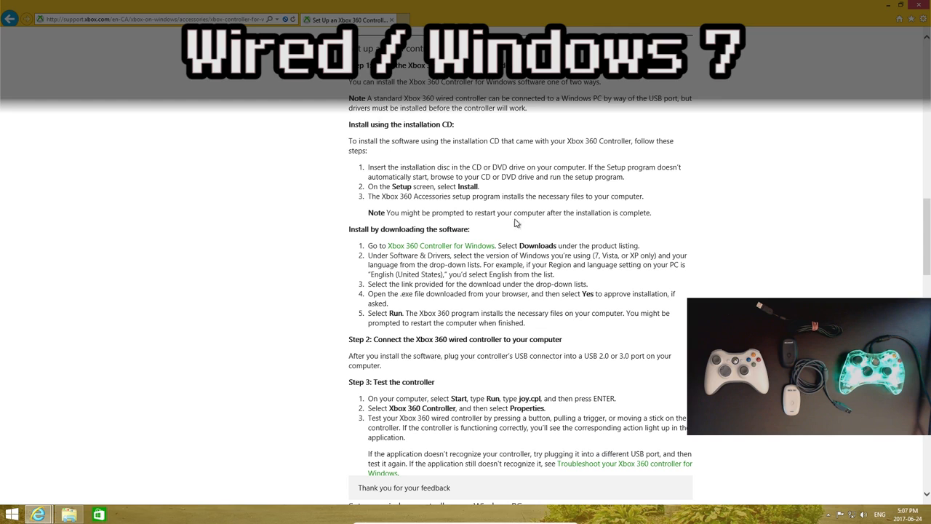
pyautogui.moveTo(499, 238)
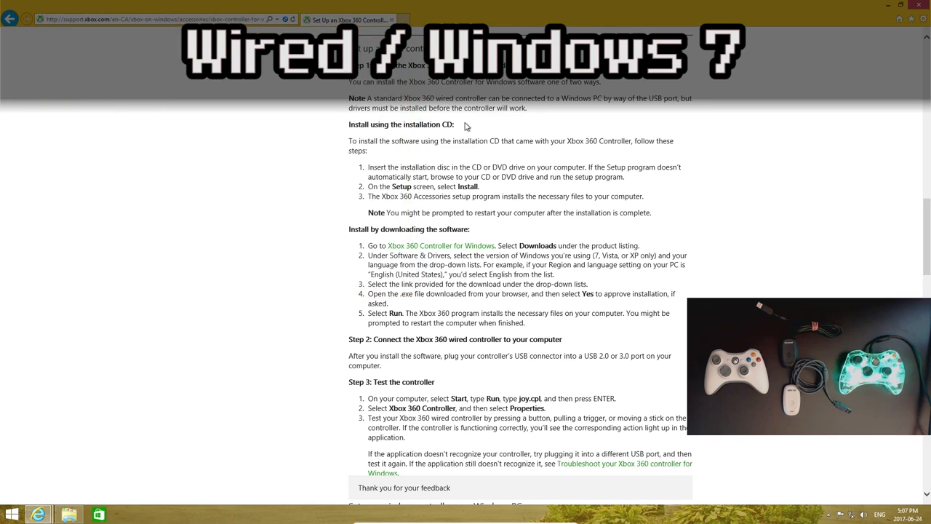
pyautogui.moveTo(584, 196)
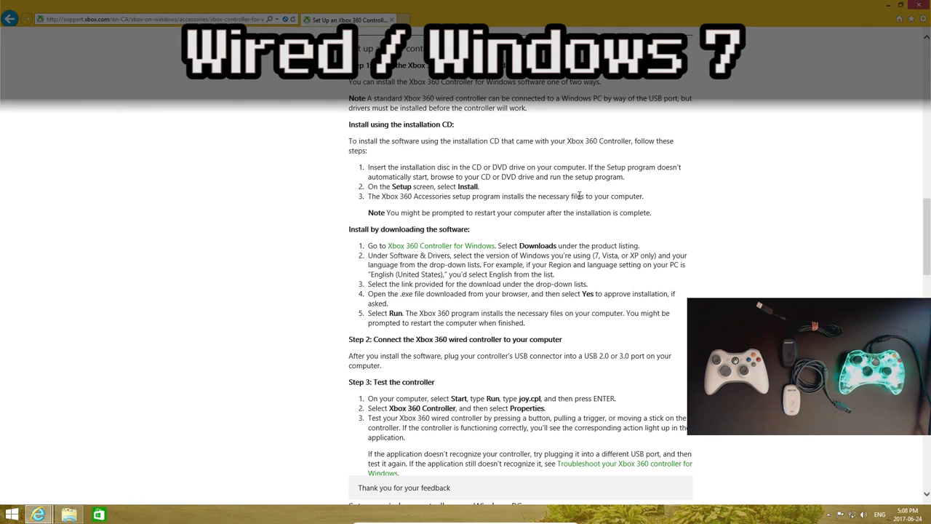
pyautogui.moveTo(469, 208)
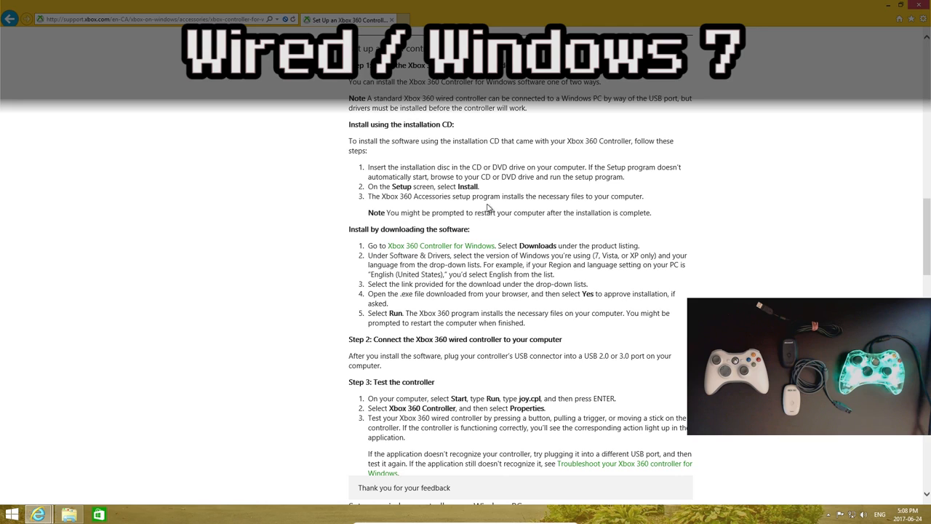
pyautogui.moveTo(393, 296)
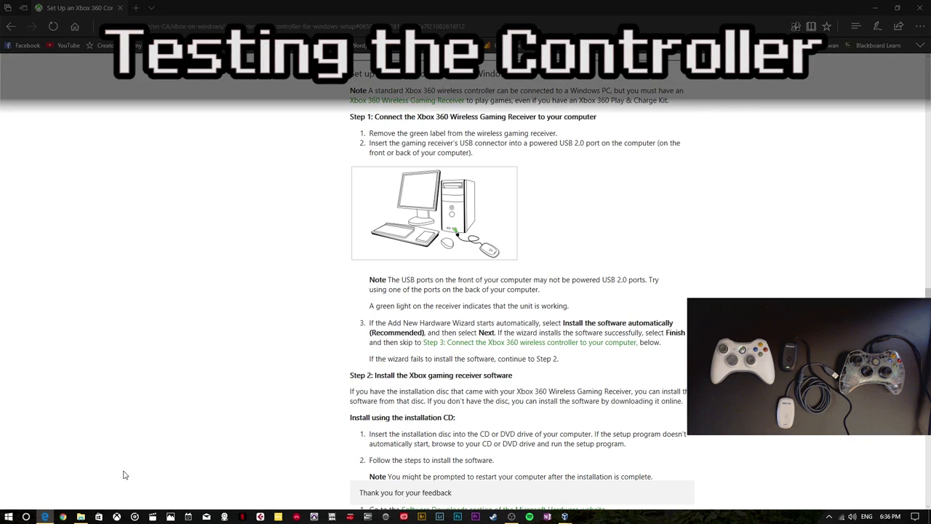
# Step: Go through Settings > Devices to Devices and printers under Related settings
pyautogui.click(8, 514)
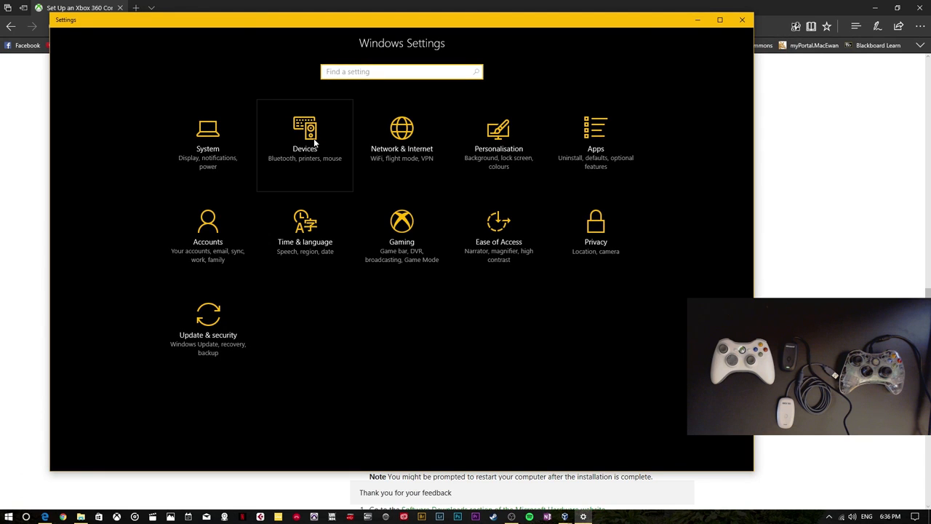
pyautogui.click(304, 138)
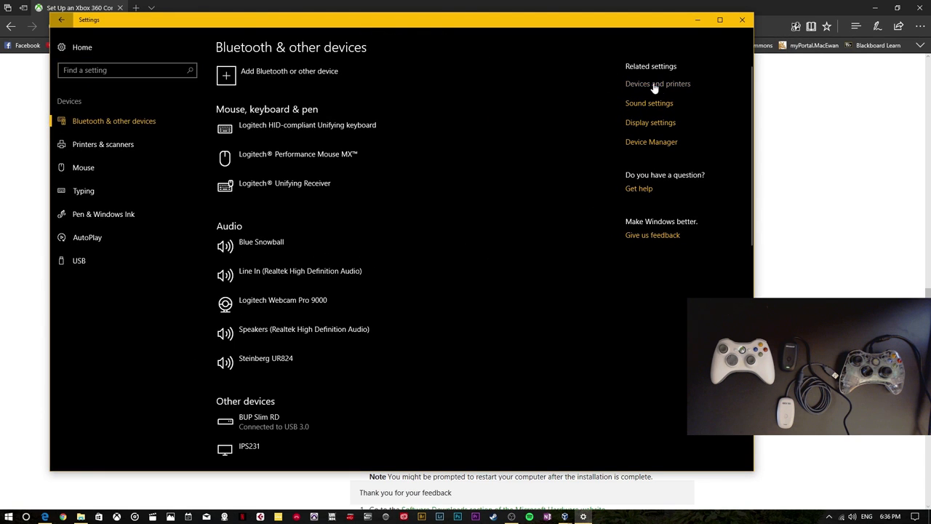
pyautogui.moveTo(665, 92)
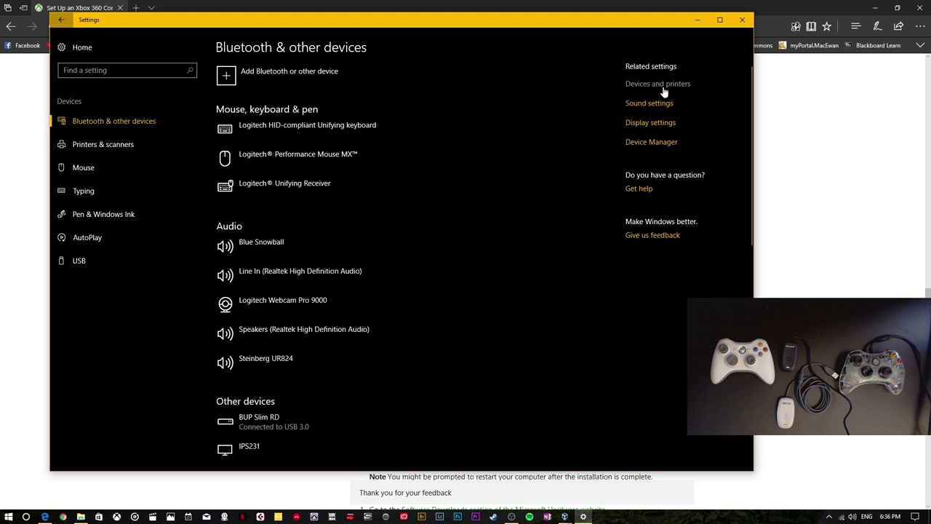
pyautogui.click(656, 83)
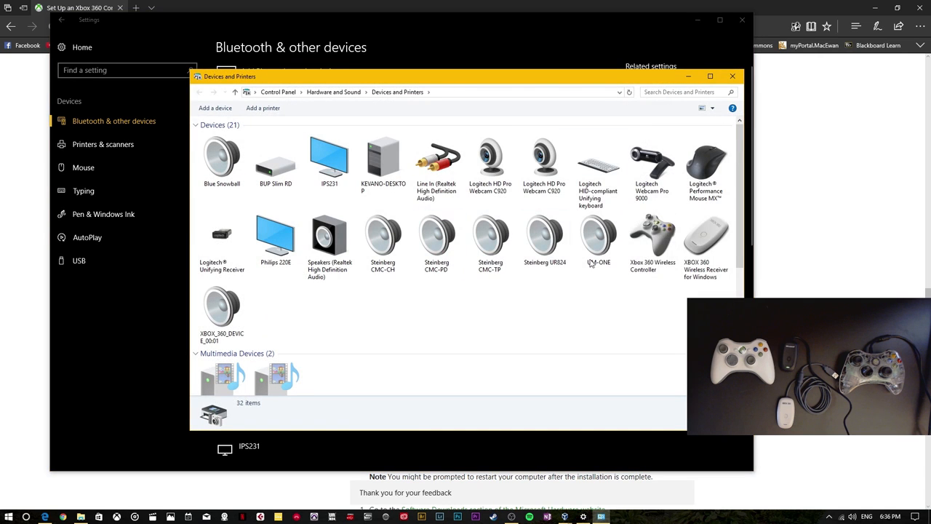
# Step: Open Game controller settings for the Xbox 360 Wireless Controller and view its Properties
pyautogui.click(652, 236)
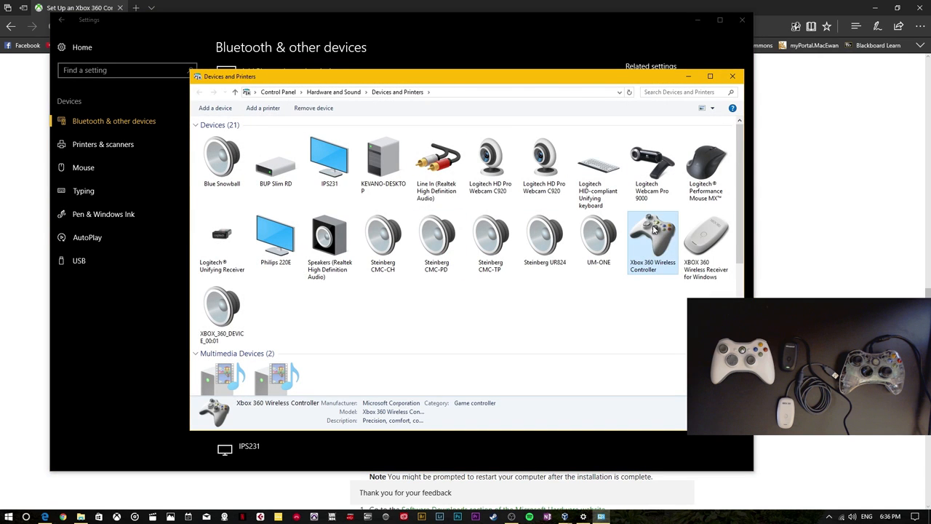
pyautogui.rightClick(652, 229)
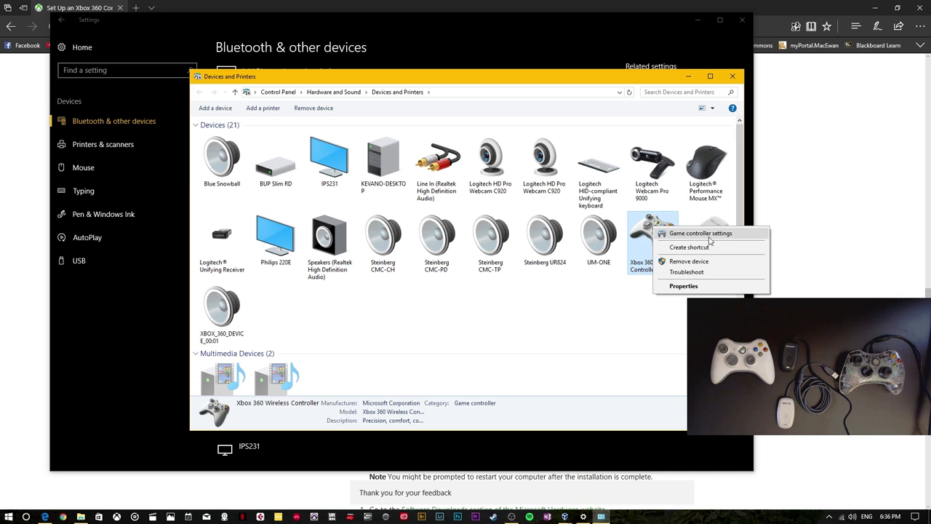
pyautogui.click(701, 233)
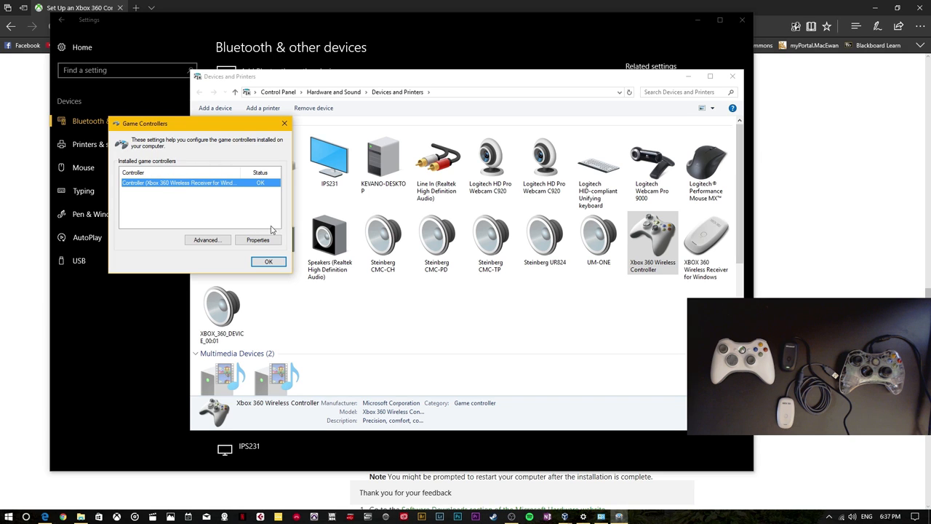
pyautogui.click(257, 240)
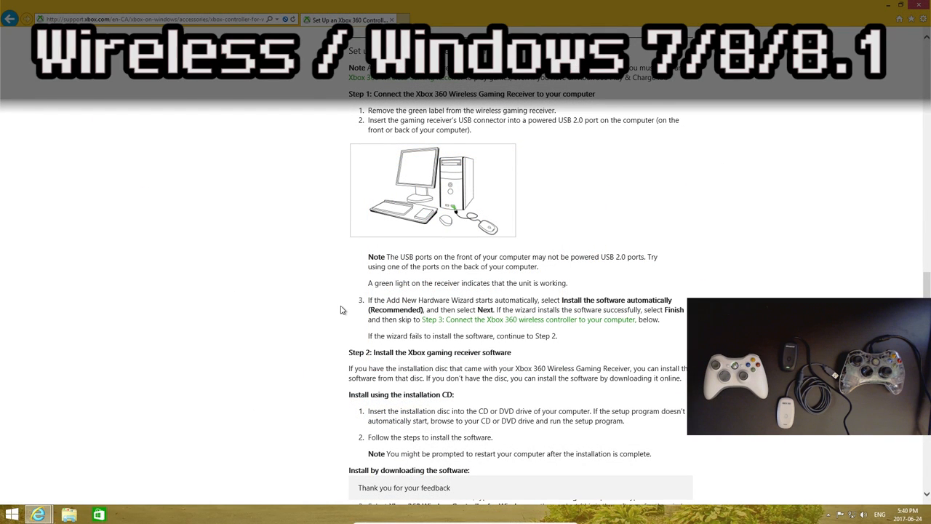
pyautogui.moveTo(328, 313)
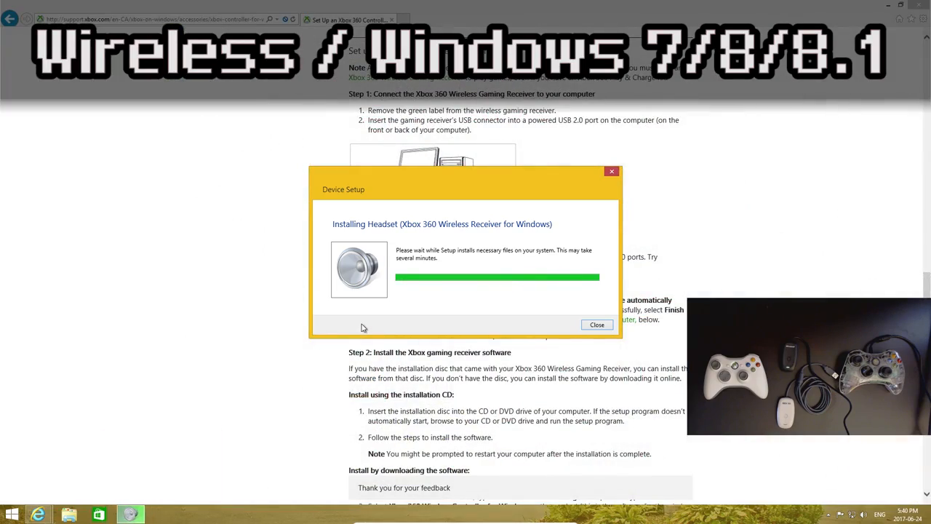
# Step: Close the Device Setup notice once the Xbox 360 Wireless Receiver finishes installing
pyautogui.click(596, 325)
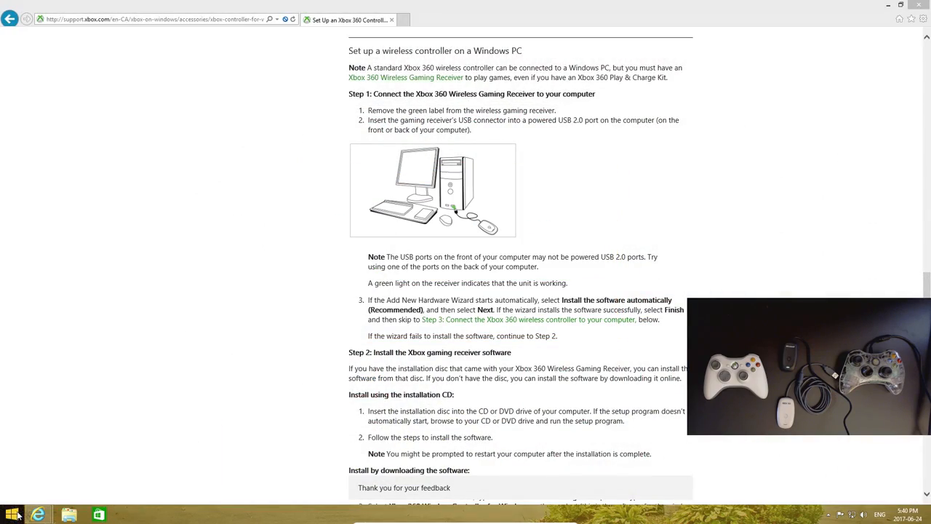
# Step: Open Device Manager from the power user menu, then the Windows 8.1 Start screen
pyautogui.rightClick(9, 510)
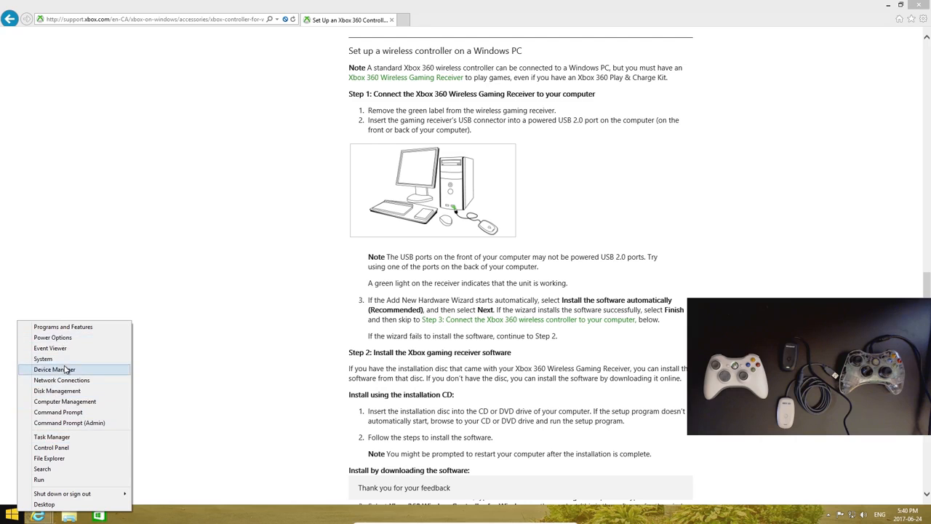
pyautogui.click(53, 369)
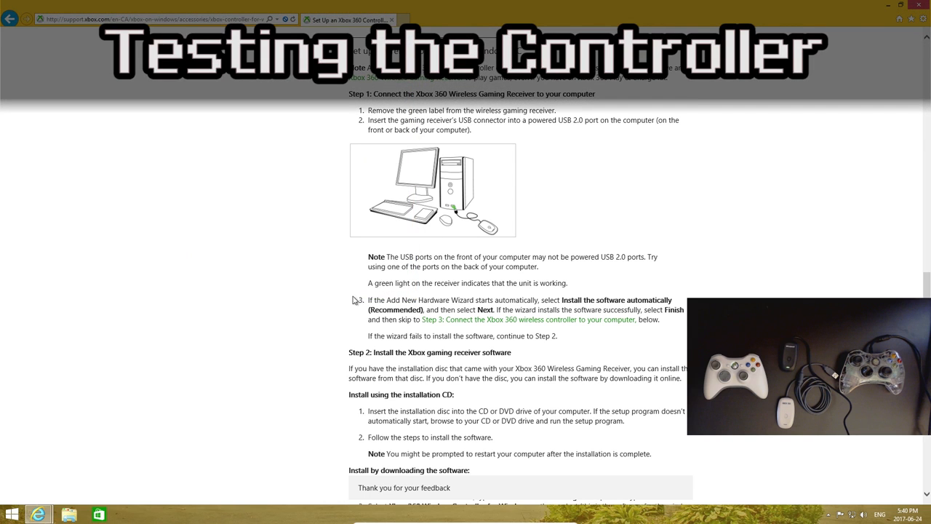
pyautogui.click(12, 511)
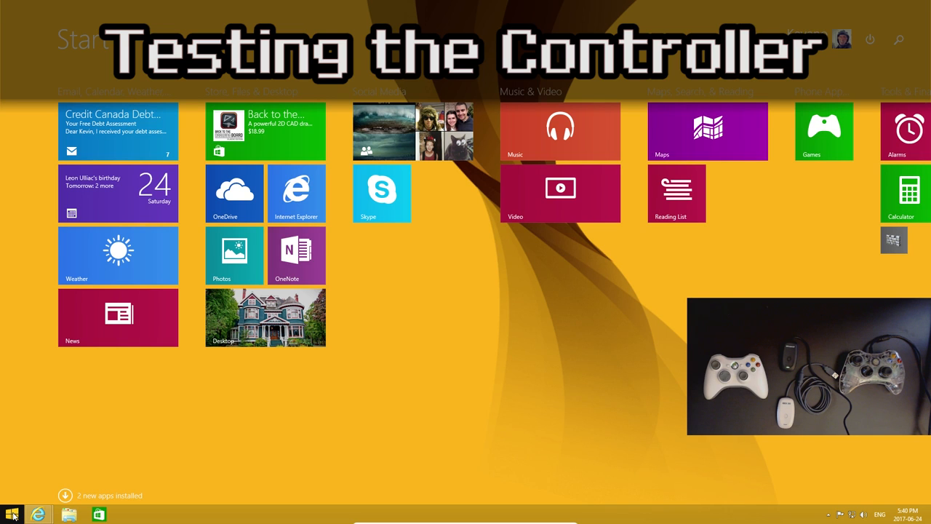
# Step: Run joy.cpl and open the Xbox 360 Wireless Receiver controller's properties test page
pyautogui.write('joy.')
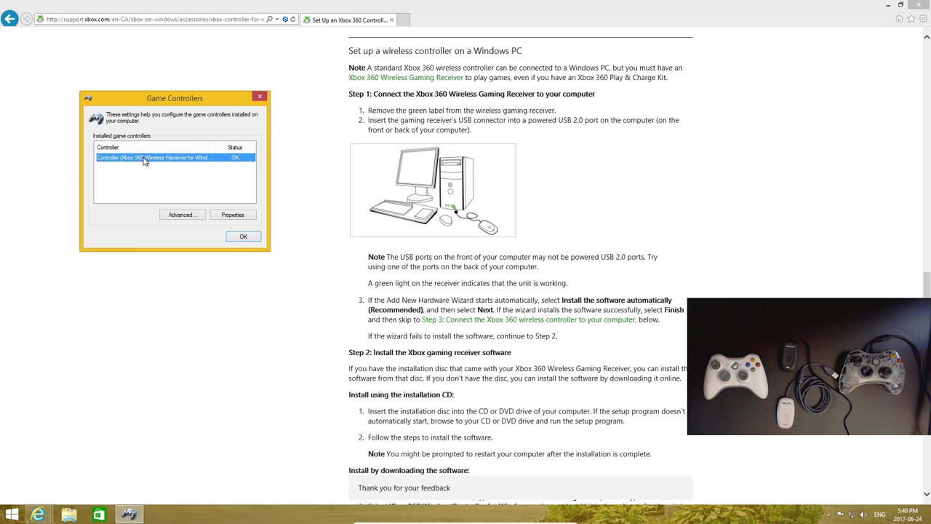
pyautogui.click(232, 214)
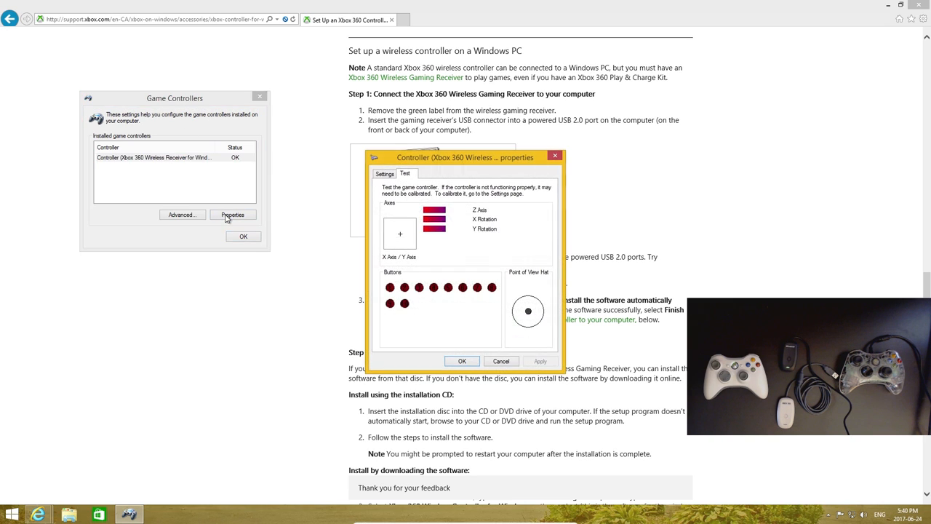